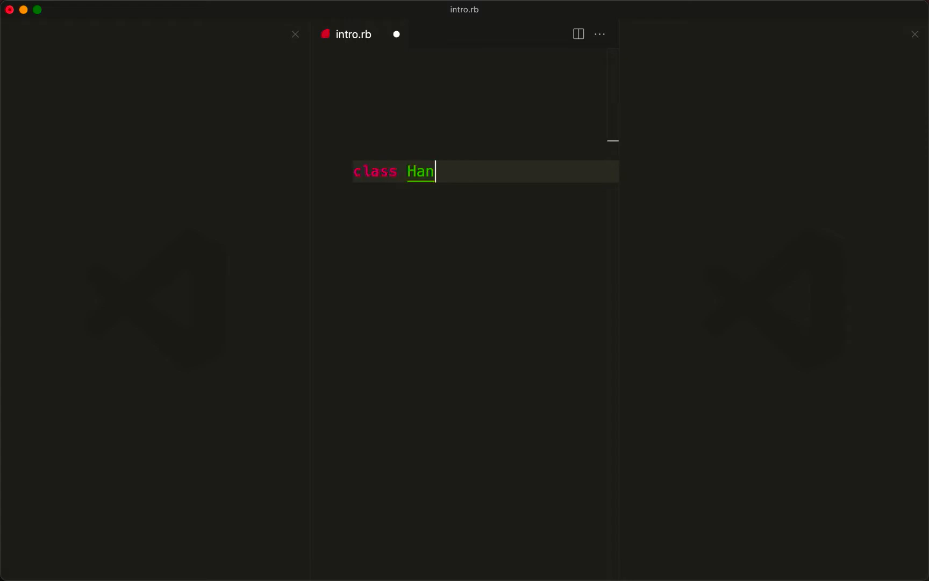
Write class HanamiMastery whose call runs videos.each &:watch, then call HanamiMastery.new.()
text(amiMastery)
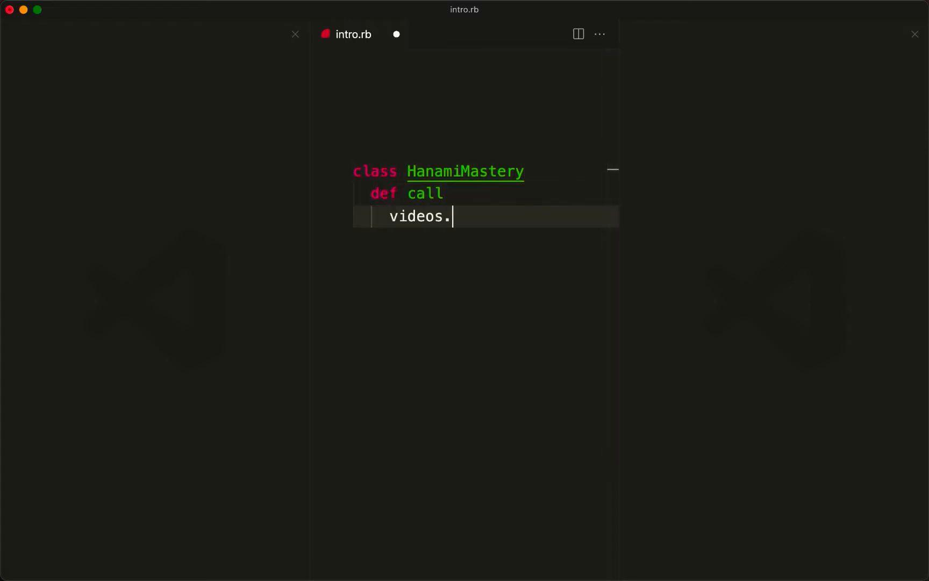
text(each &:watch)
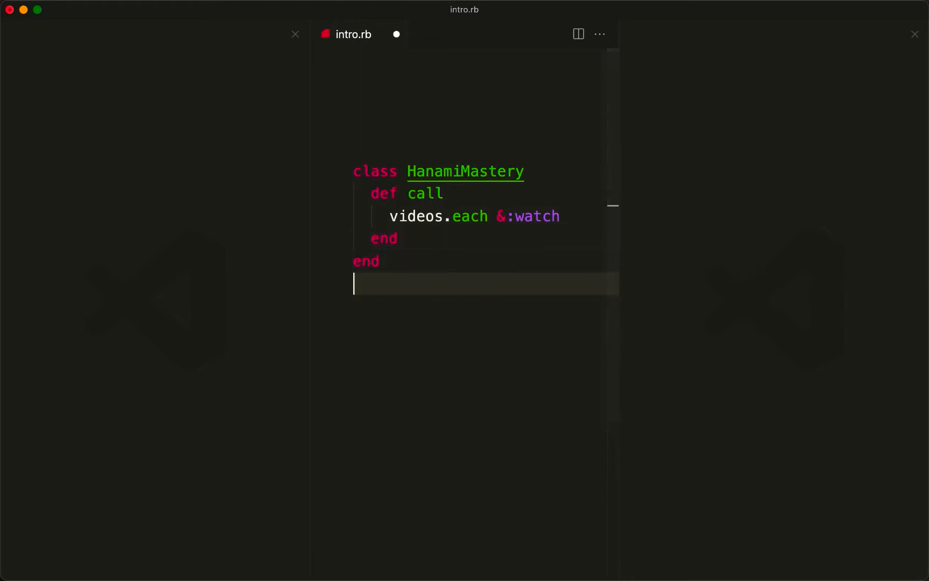
text(HanamiMastery.new.())
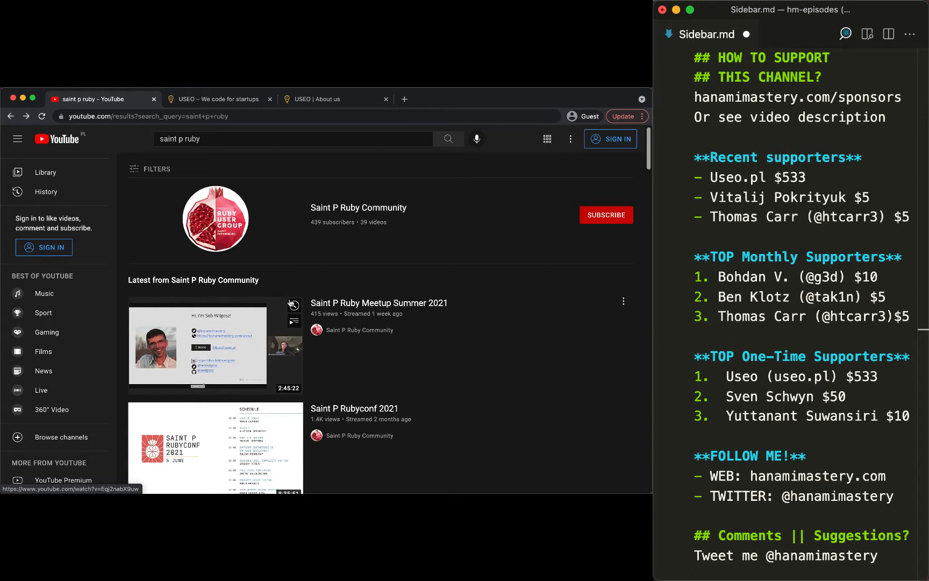
mouse_move(302, 278)
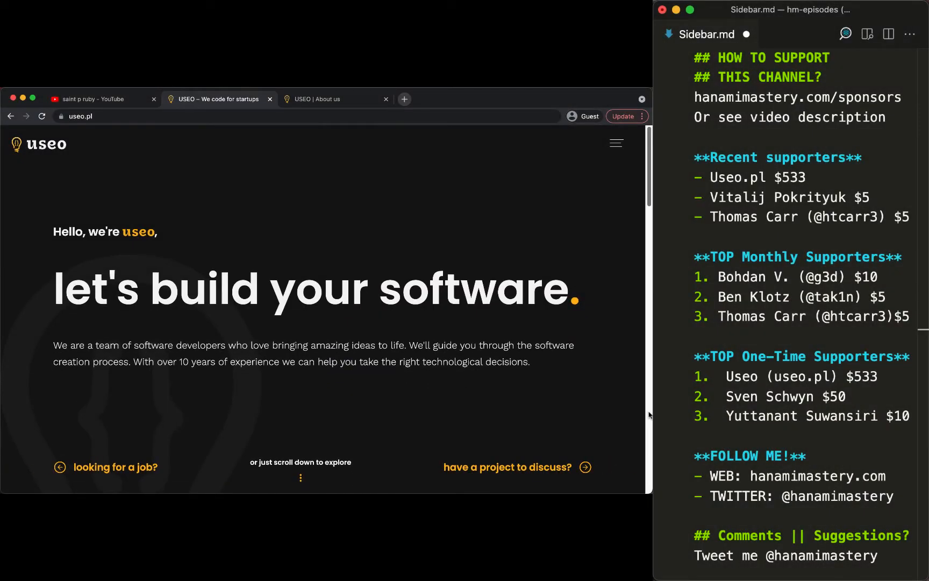
scroll(down, 3)
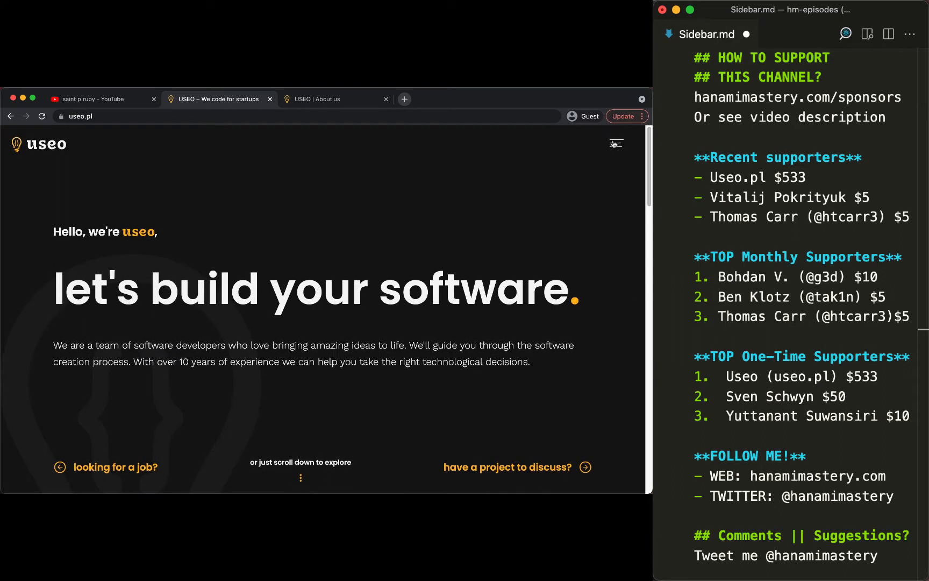
Browse useo's About us page from the hamburger menu
click(219, 99)
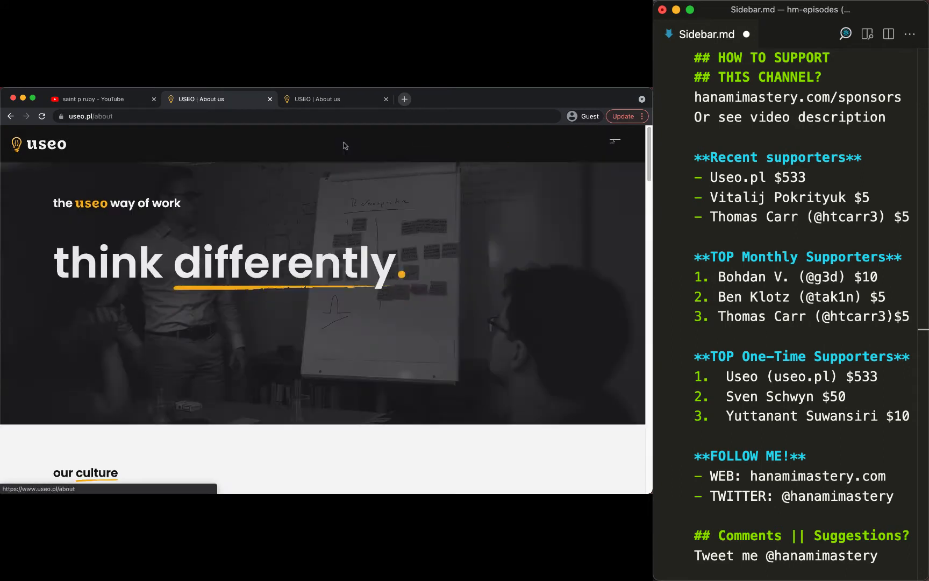
scroll(down, 3)
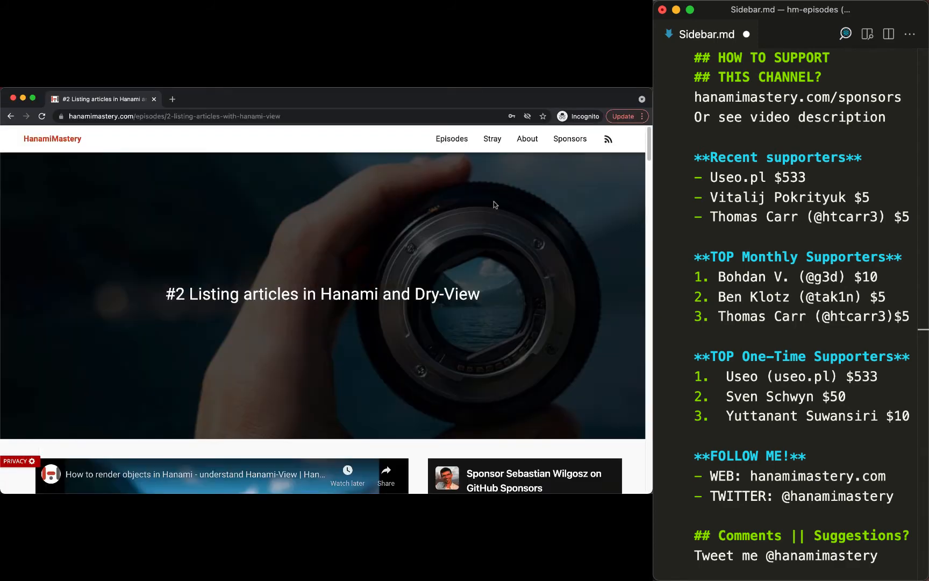
Scroll past the episode video to the 'Adding static HTML rendering endpoint' section
scroll(down, 3)
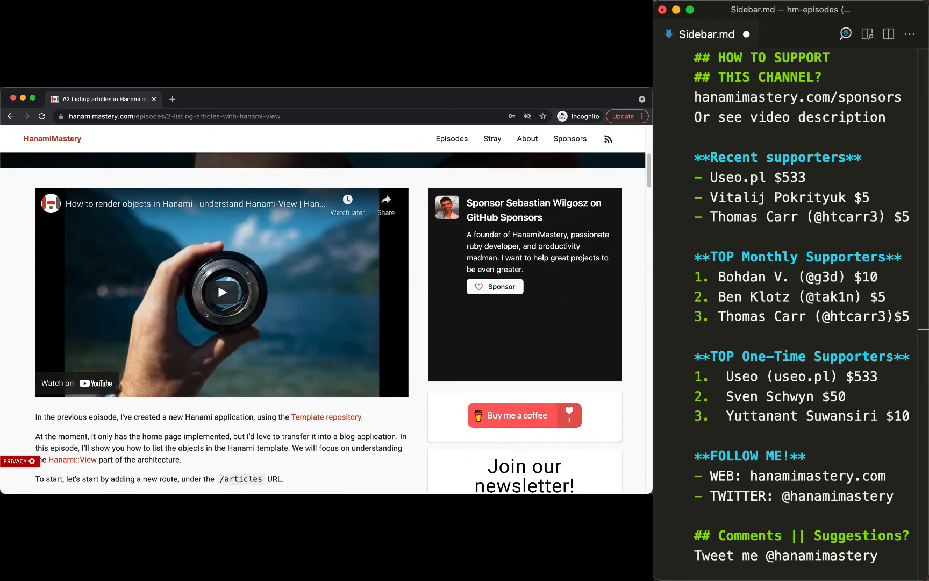
scroll(down, 3)
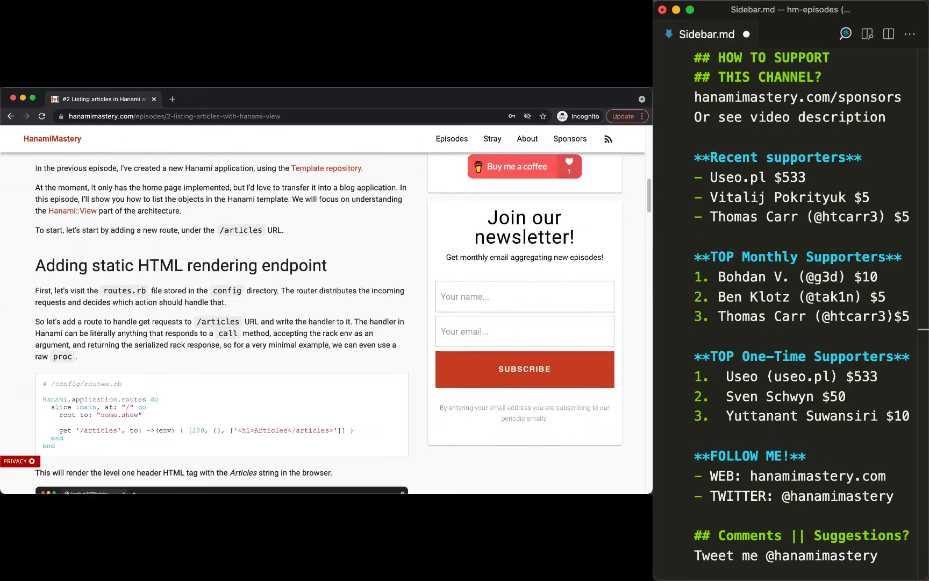